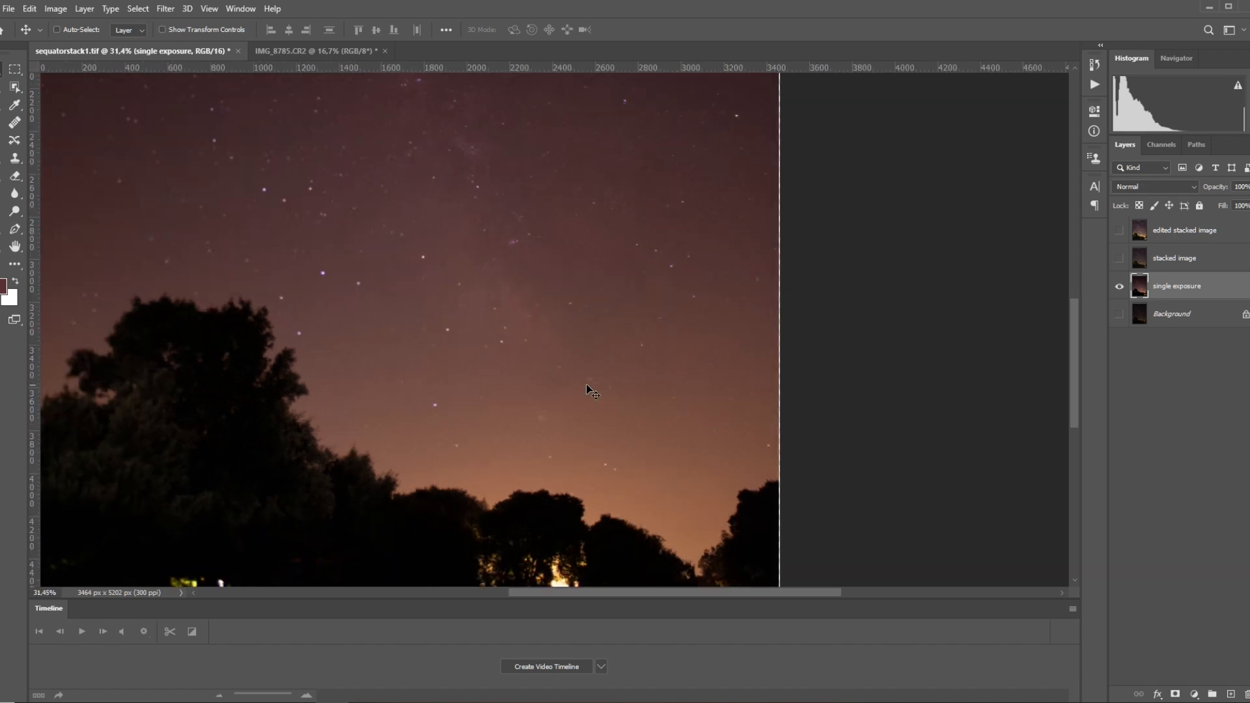
{"action": "mouse_move", "coordinate": [674, 376]}
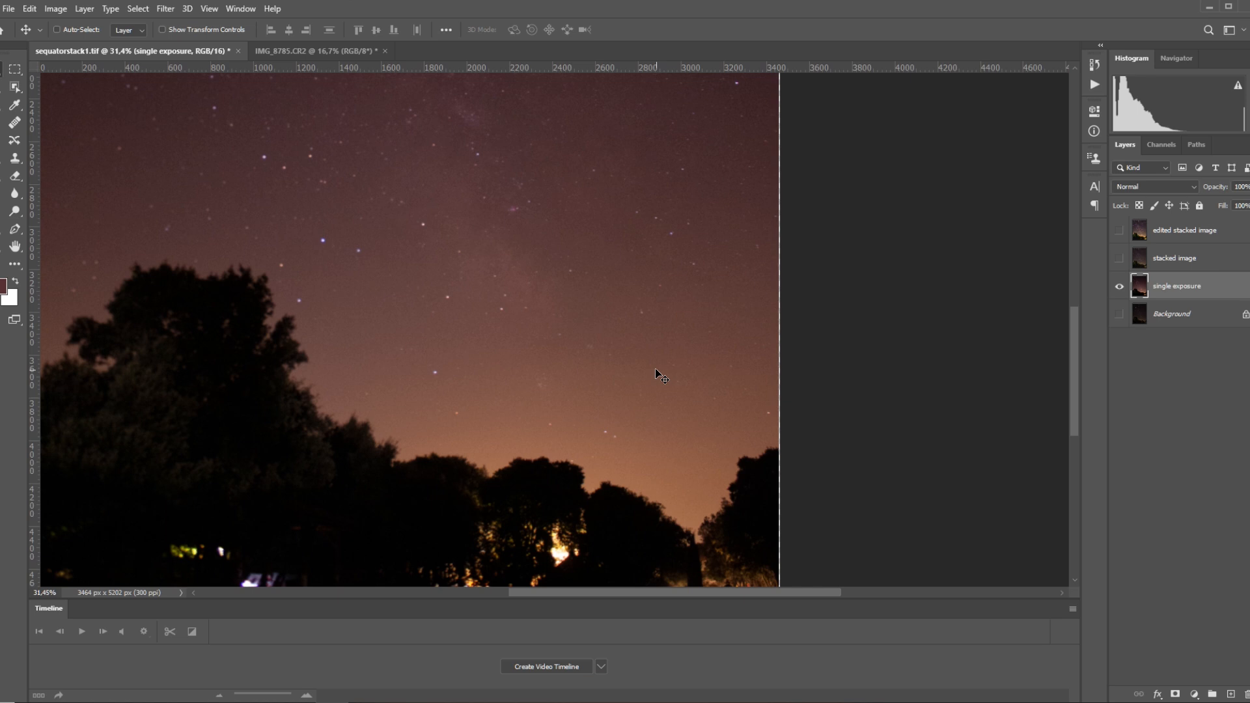
{"action": "mouse_move", "coordinate": [753, 365]}
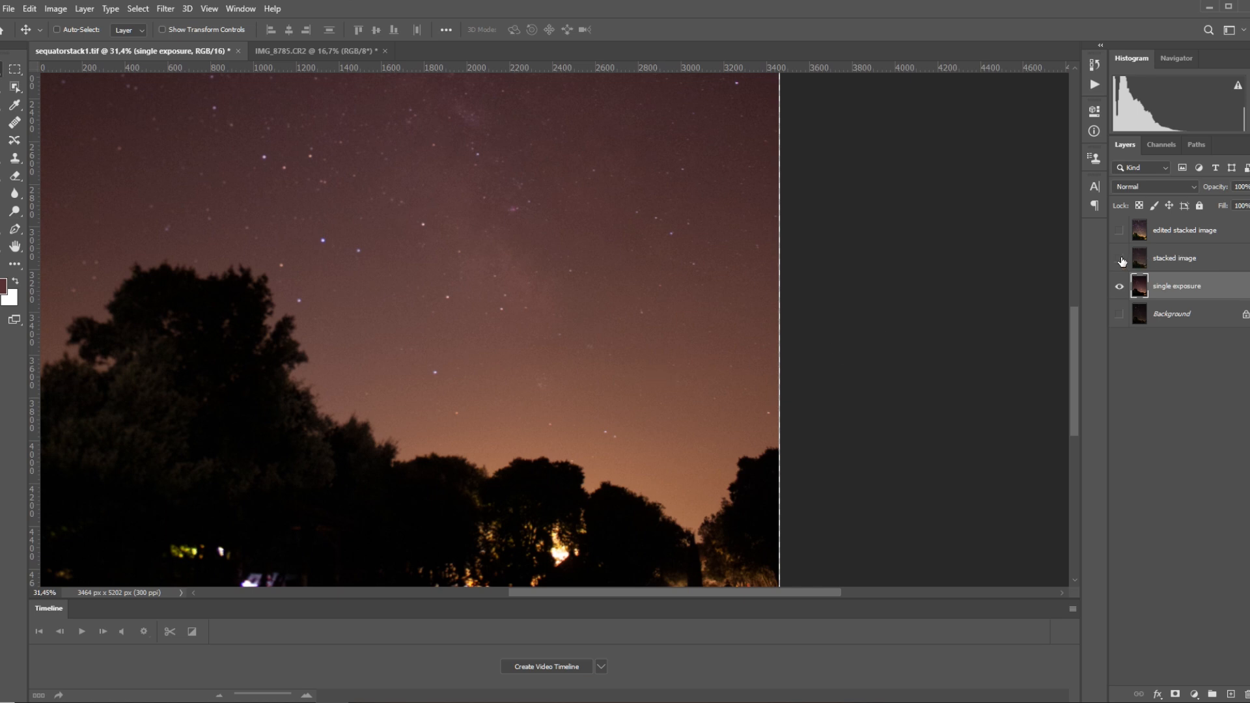
Toggle the stacked image layer's visibility repeatedly against the single exposure, leaving it shown
{"action": "left_click", "coordinate": [1119, 261]}
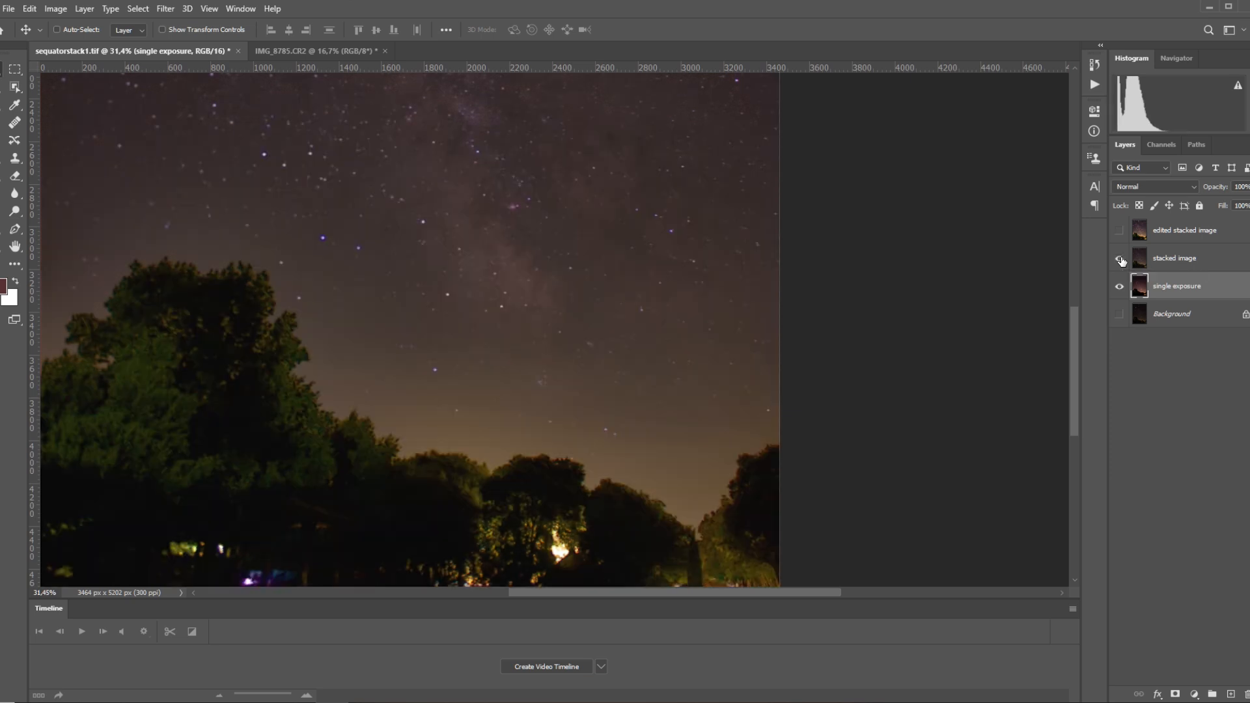
{"action": "left_click", "coordinate": [1119, 257]}
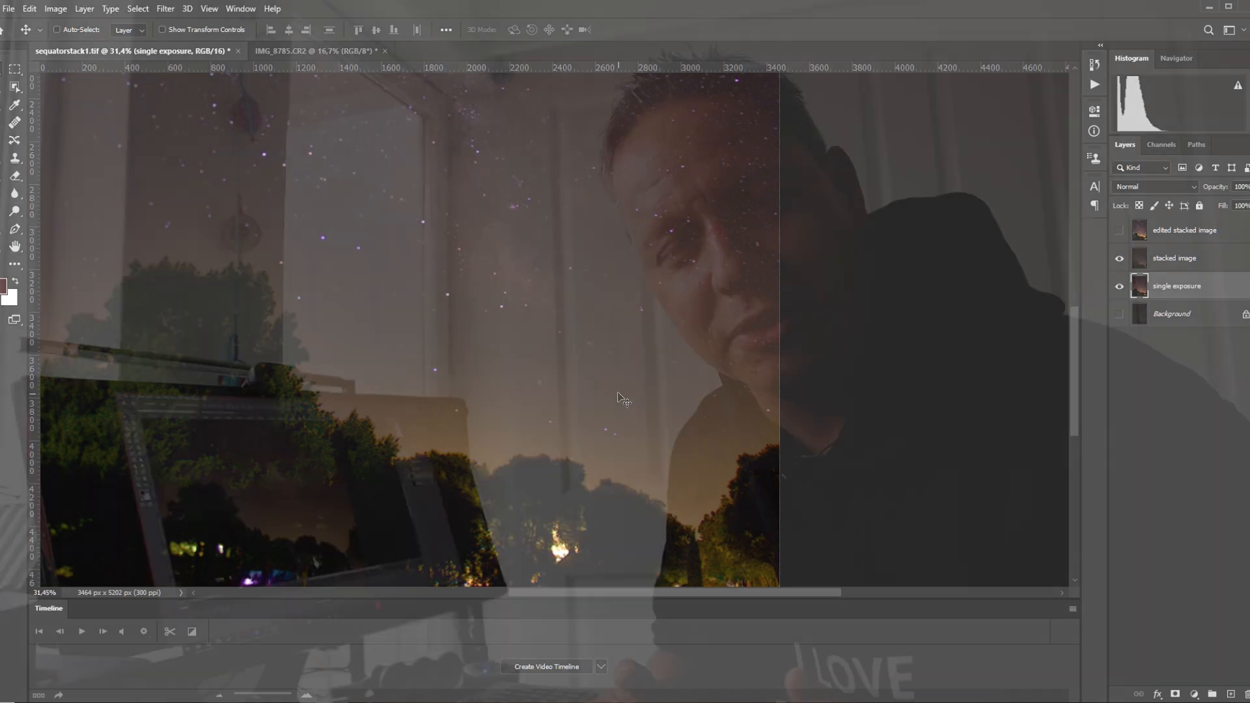
{"action": "left_click", "coordinate": [1119, 258]}
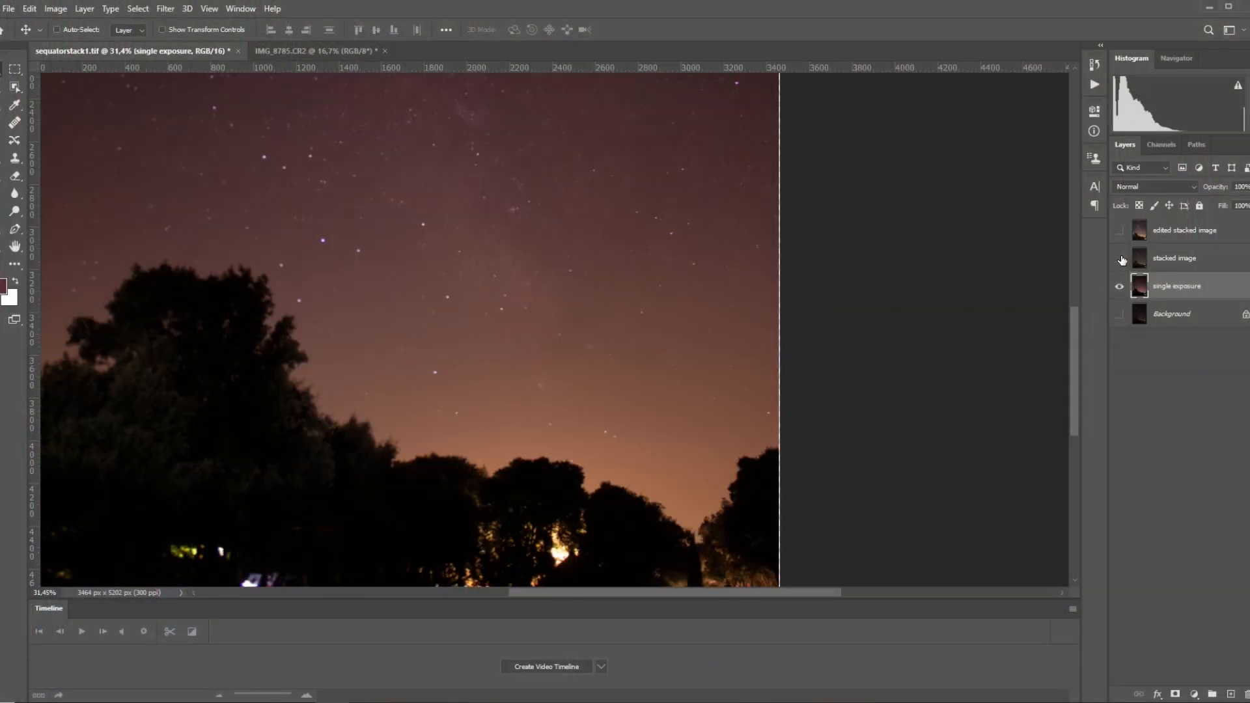
{"action": "left_click", "coordinate": [1119, 259]}
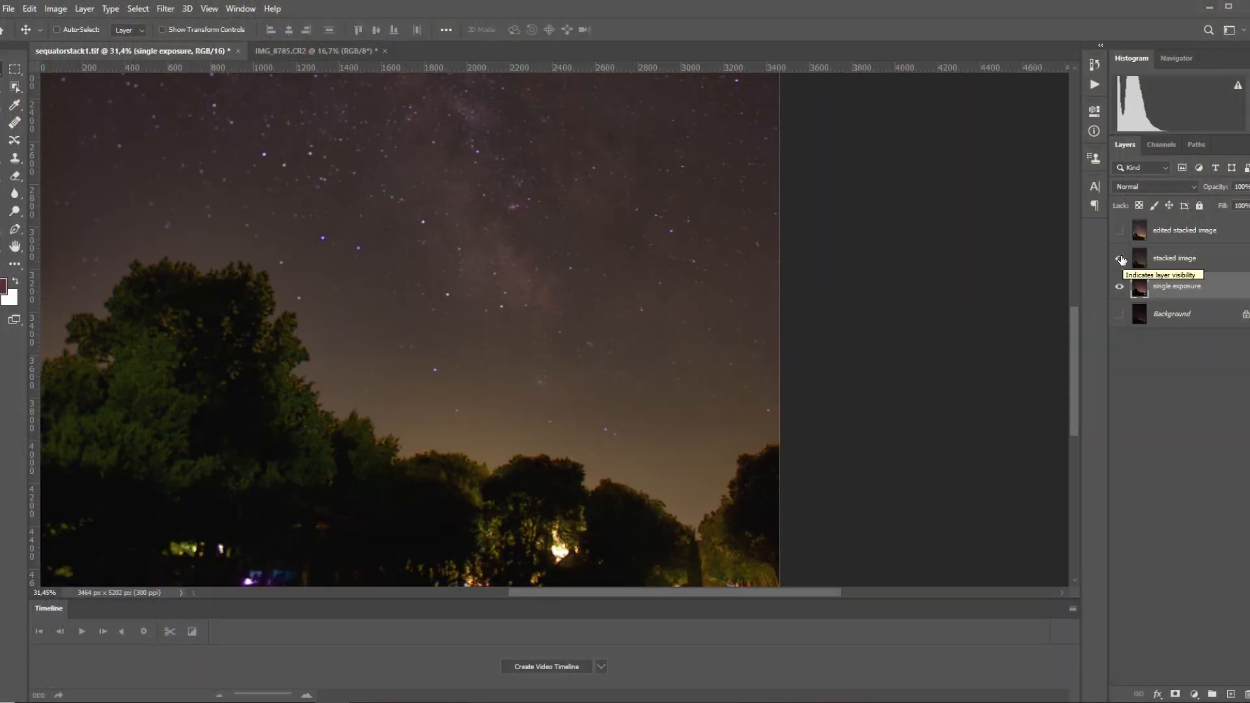
{"action": "left_click", "coordinate": [1119, 258]}
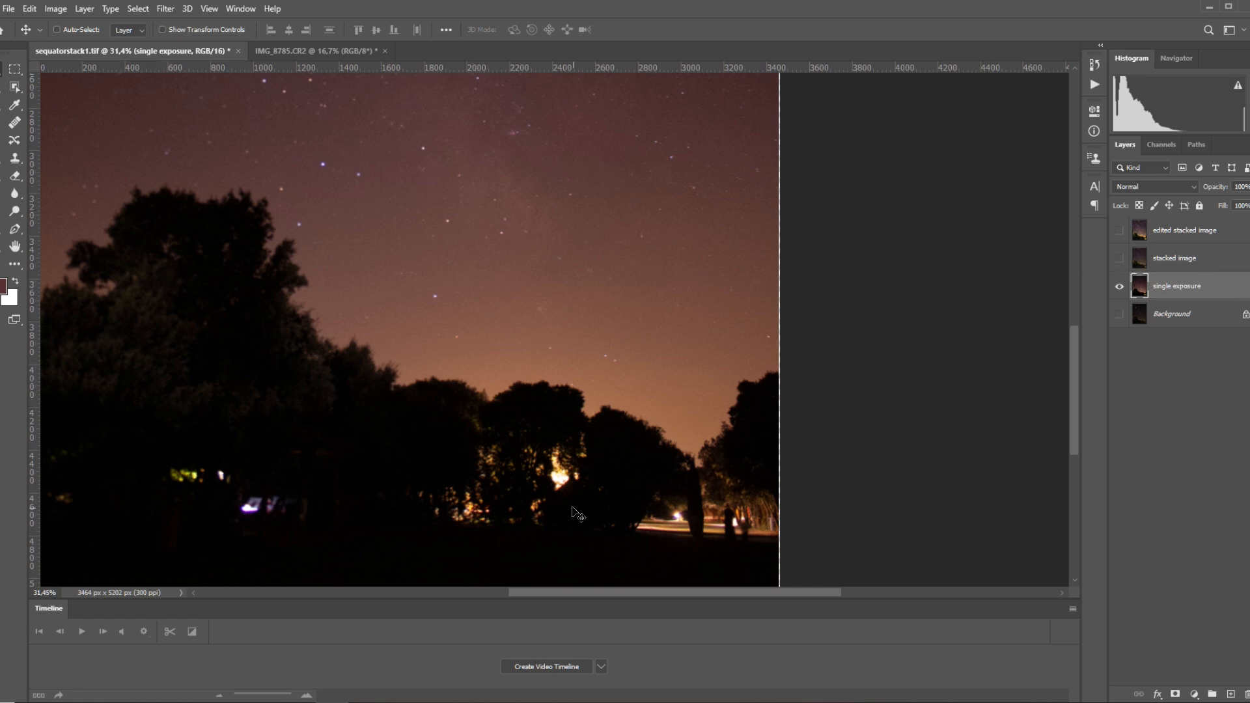
{"action": "mouse_move", "coordinate": [173, 275]}
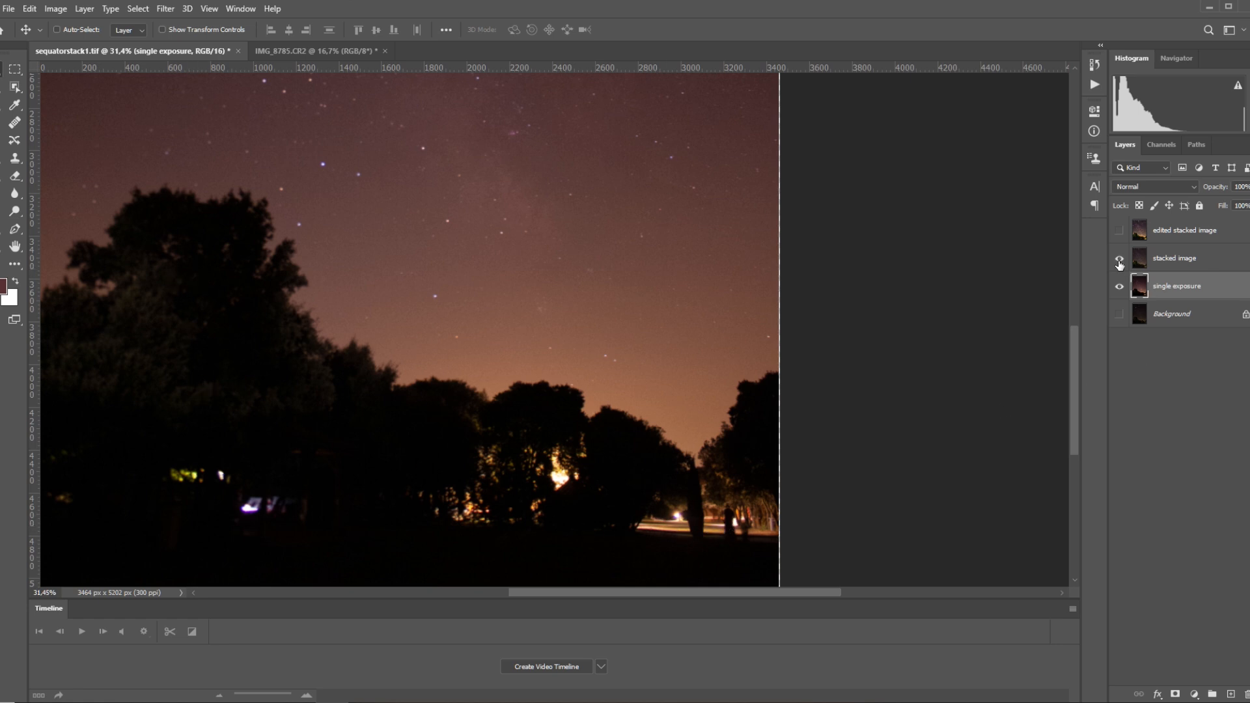
{"action": "left_click", "coordinate": [1119, 257]}
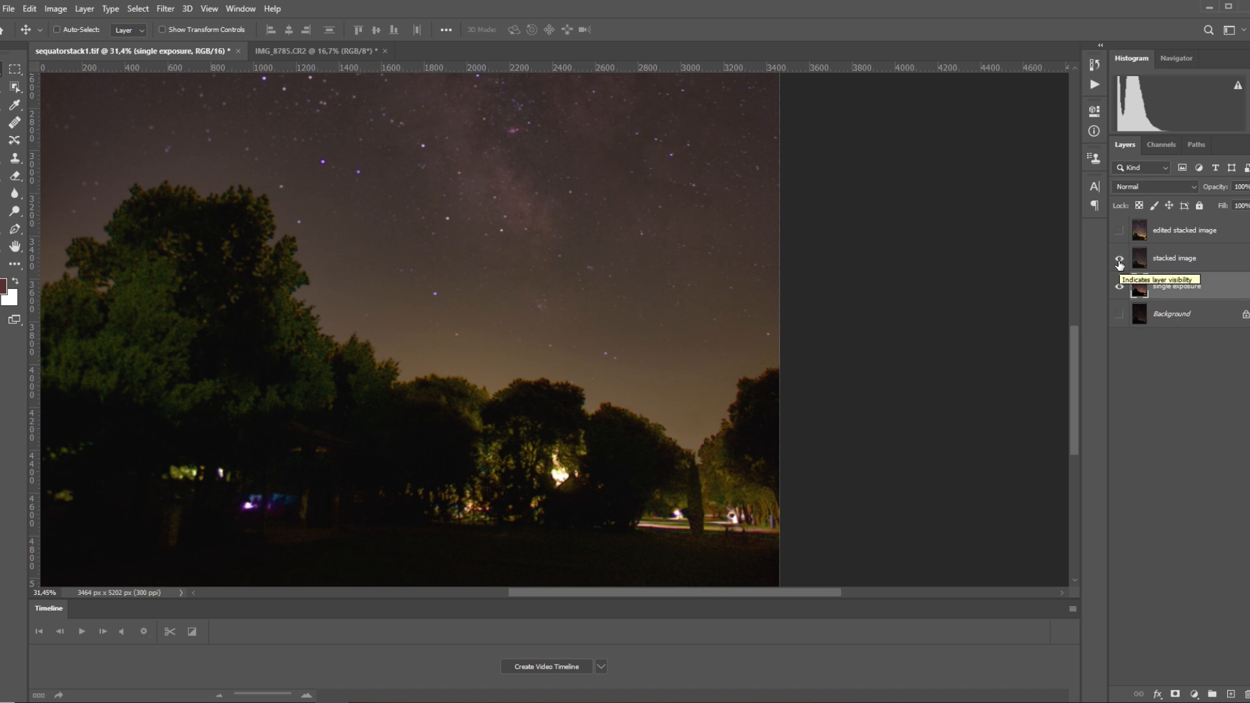